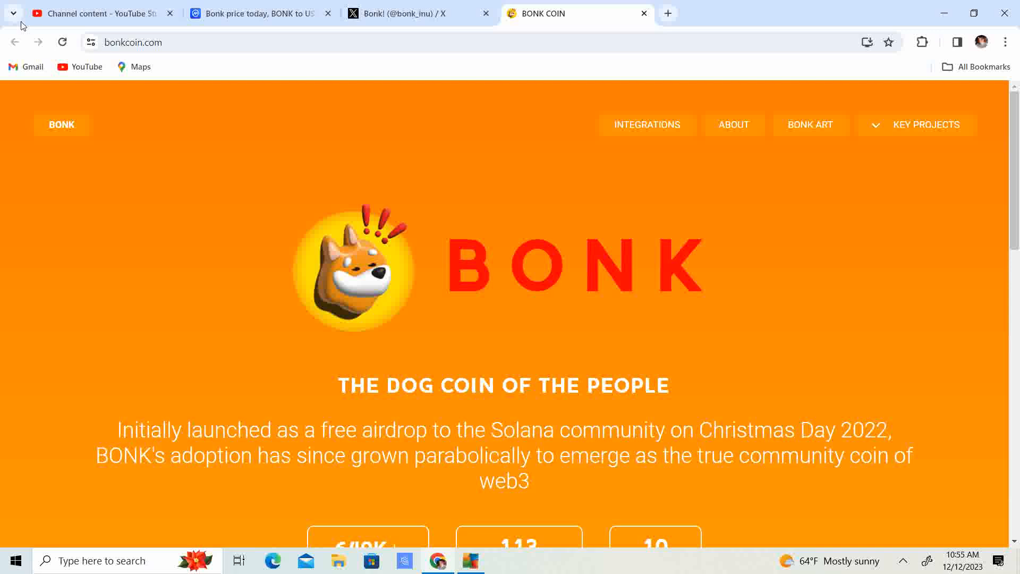
- Scroll bonkcoin.com past the holder and chain stats to the Use BONK and Get BONK sections
scroll("down", 3)
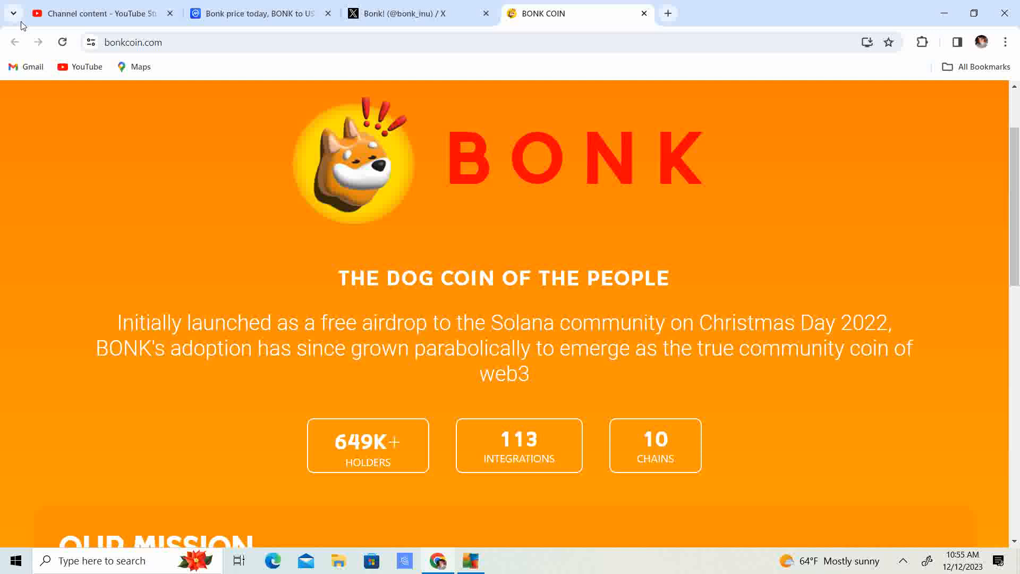
scroll("down", 3)
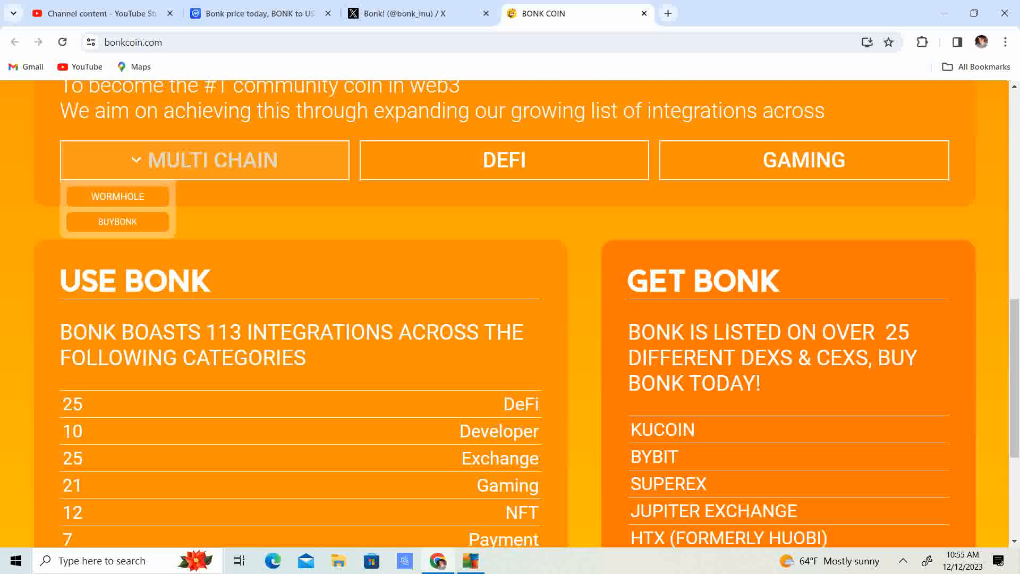
- Scroll further down the bonkcoin.com home page
scroll("down", 3)
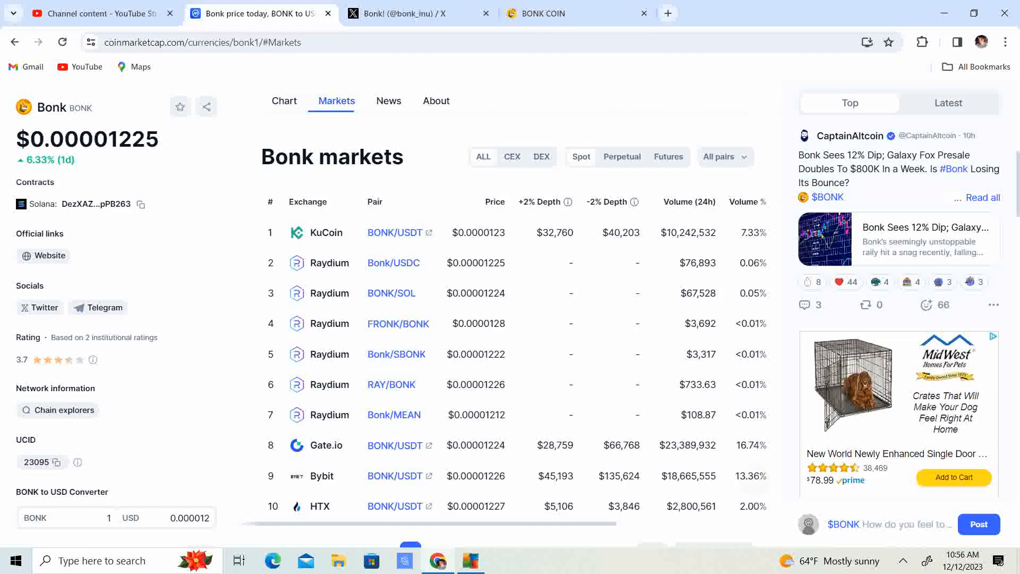
- Page the Bonk markets table through pages 2 and 3, then bring up the price chart
scroll("down", 3)
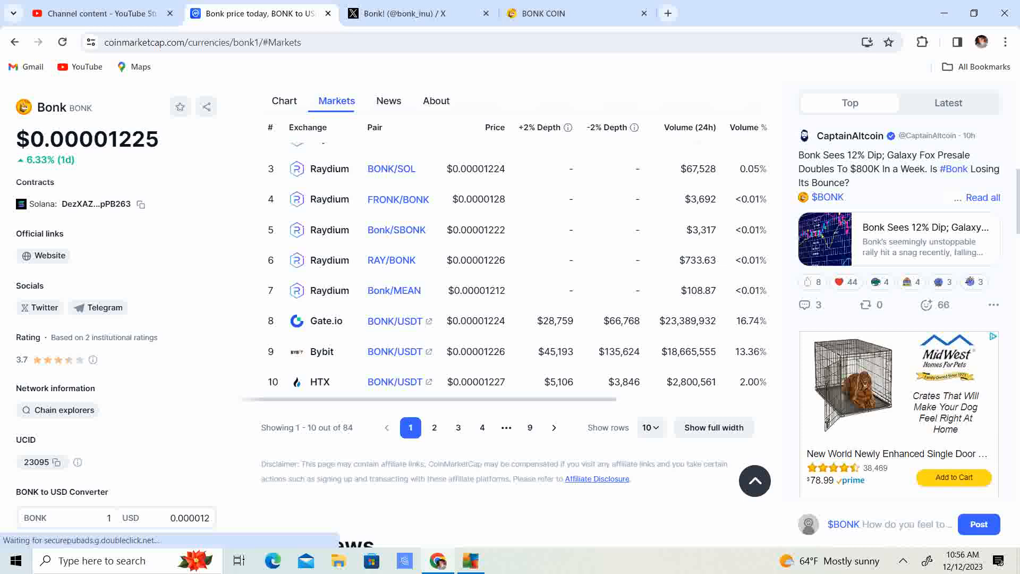
left_click(434, 427)
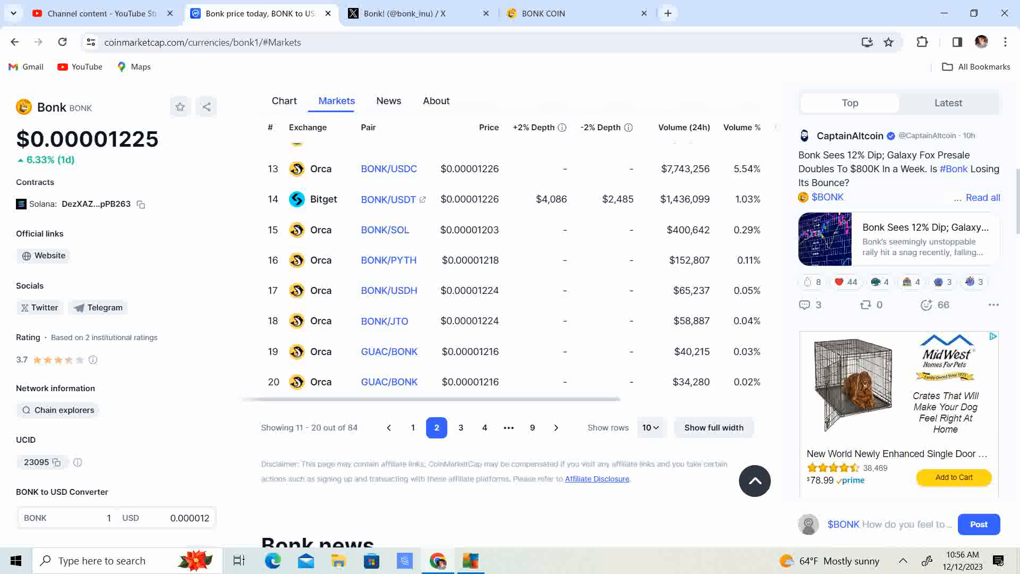
left_click(462, 427)
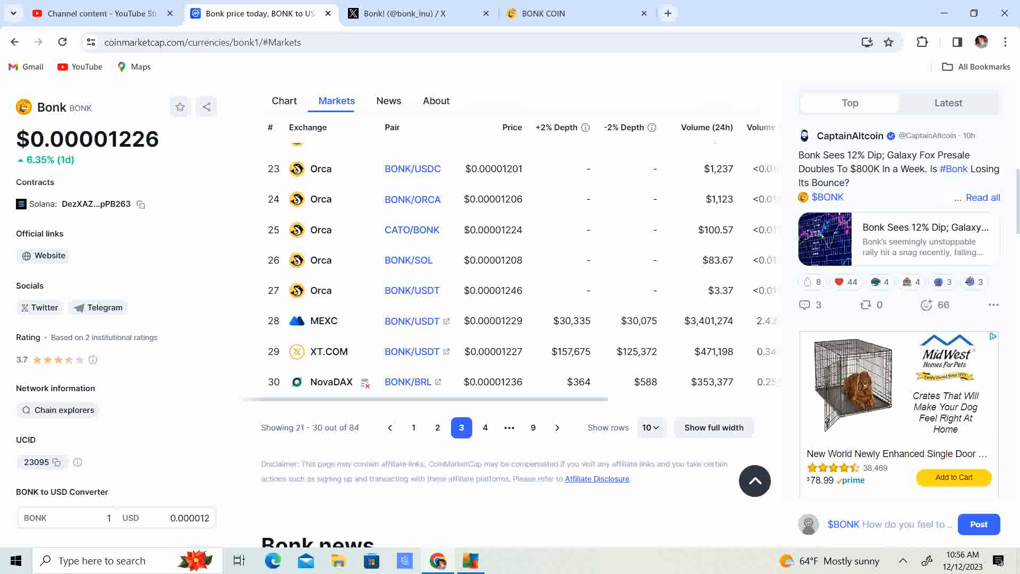
left_click(284, 101)
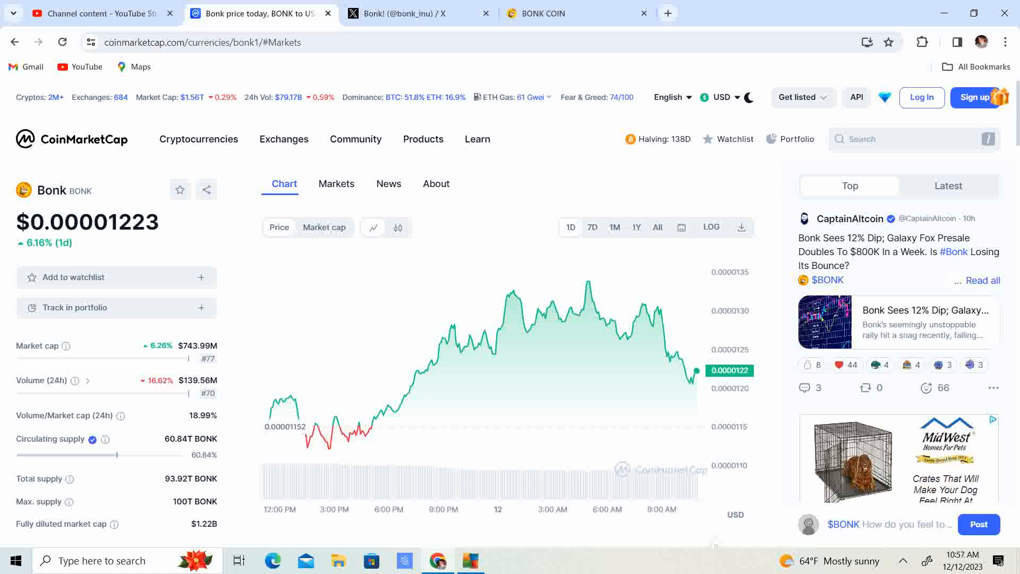
mouse_move(21, 25)
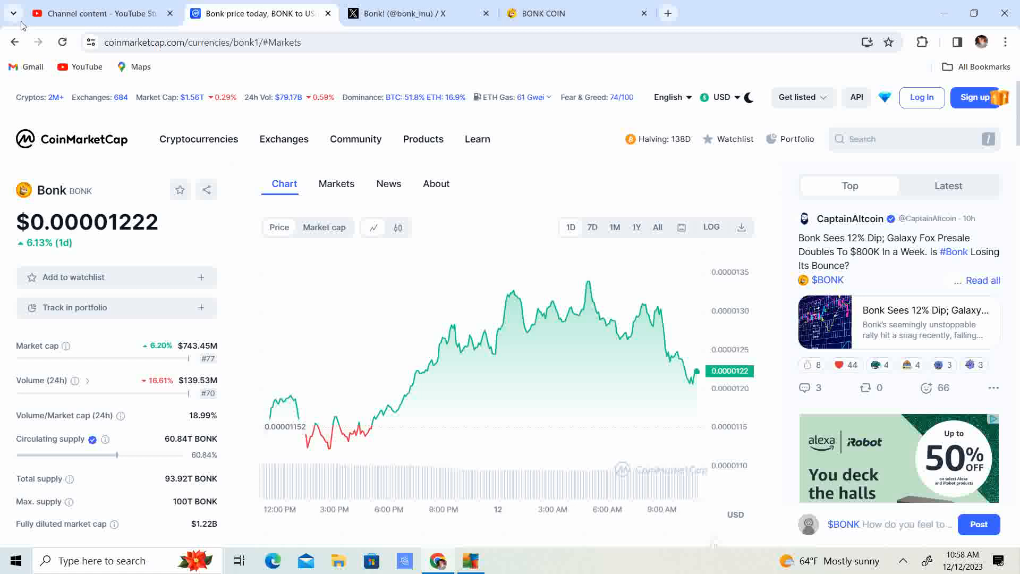
- Scroll Bonk's one-day chart page, with BONK at $0.00001225, up 6.53%
scroll("down", 3)
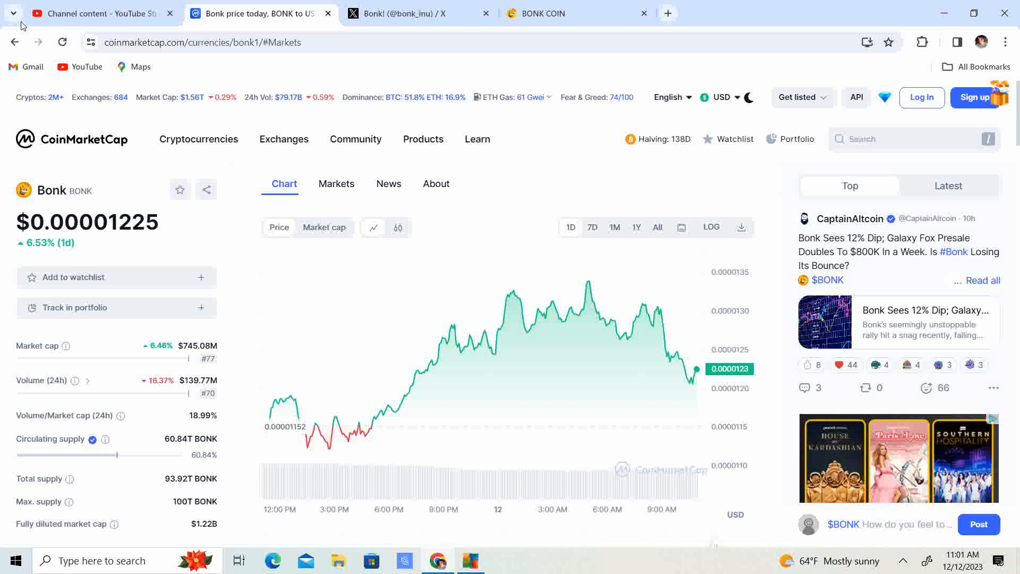
- Switch to Bonk!'s X profile and scroll through BONKmas, BONKSquad and Taipei Week posts
left_click(410, 13)
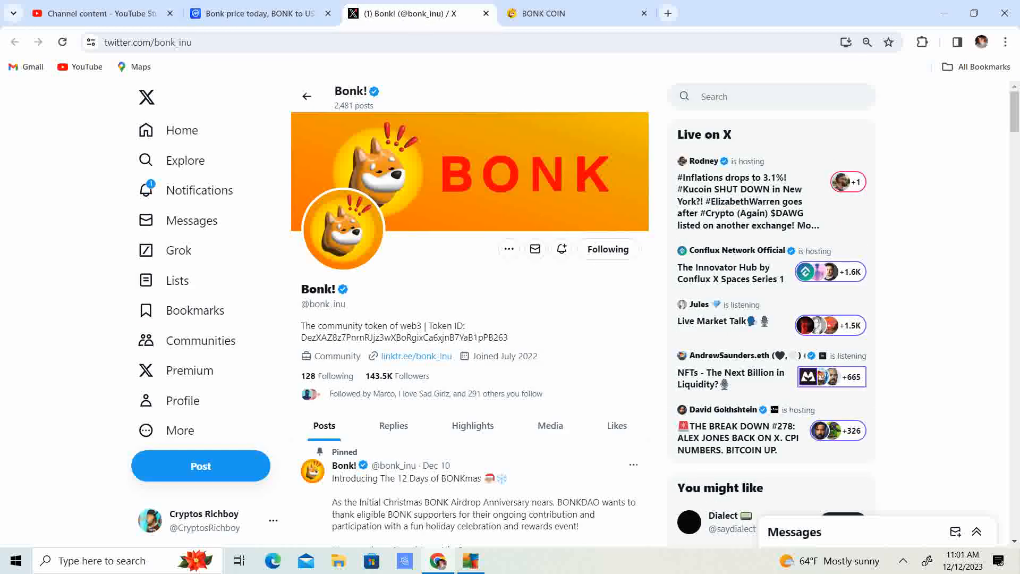
scroll("down", 3)
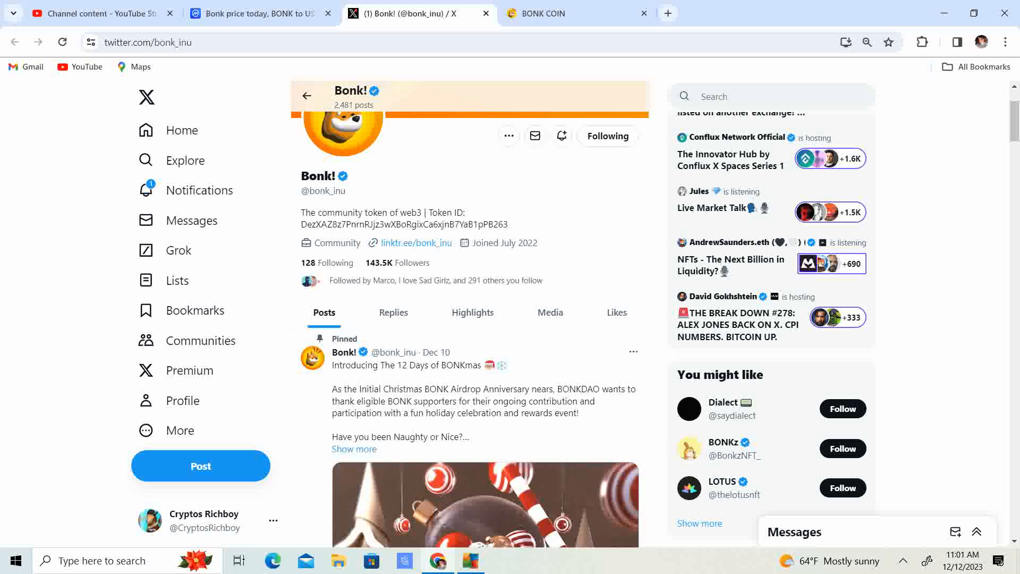
scroll("down", 3)
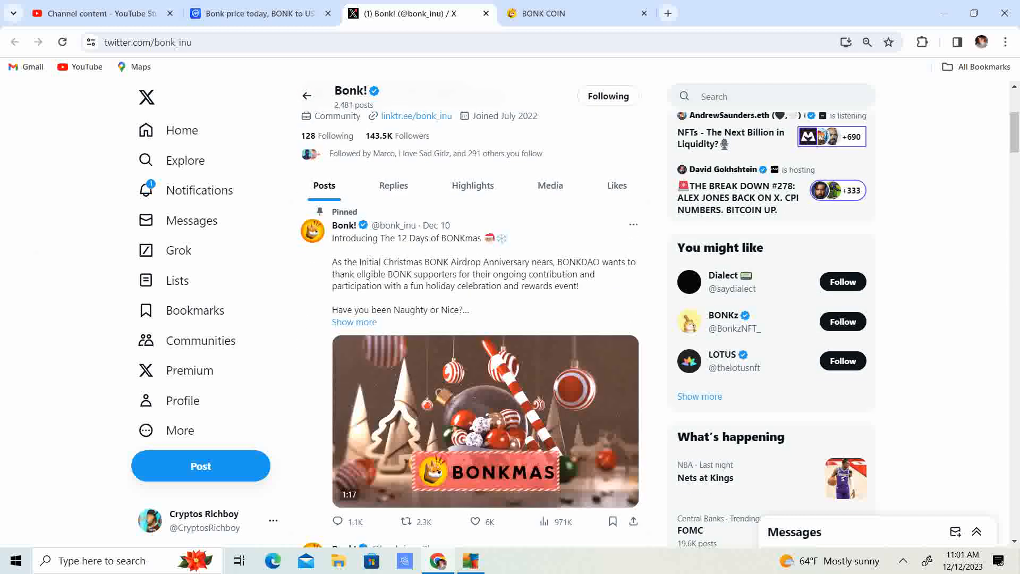
scroll("down", 3)
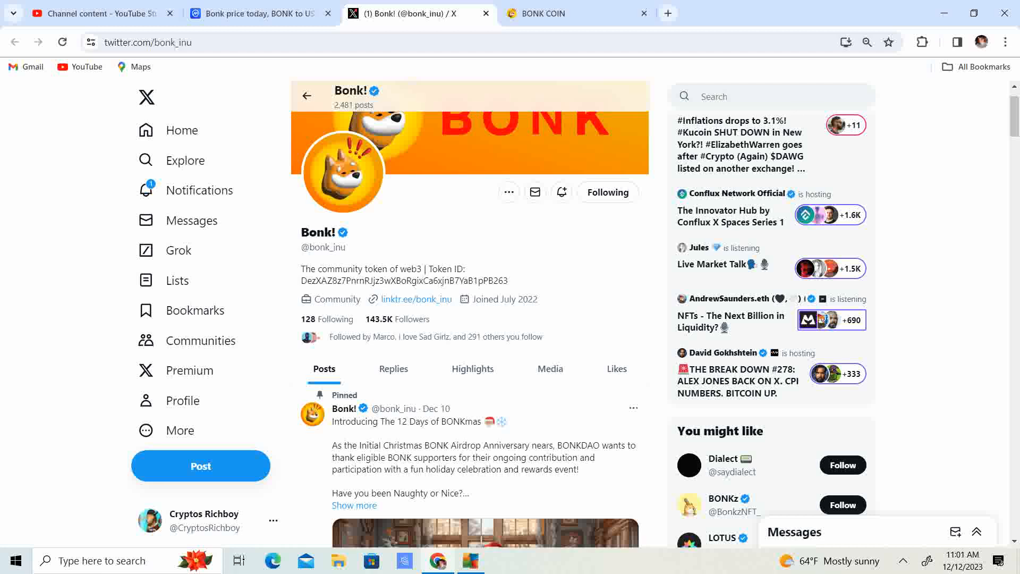
scroll("down", 3)
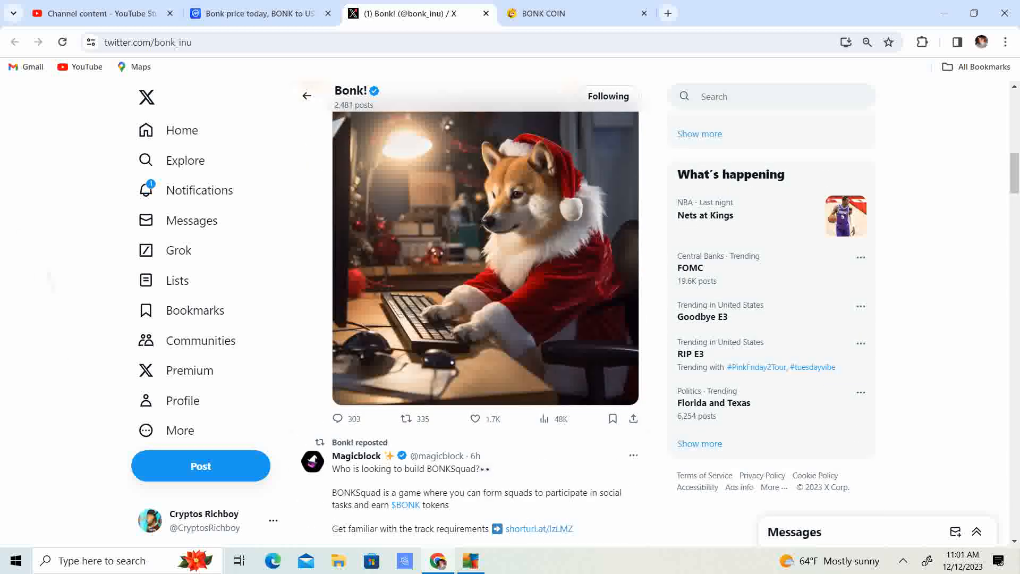
scroll("down", 3)
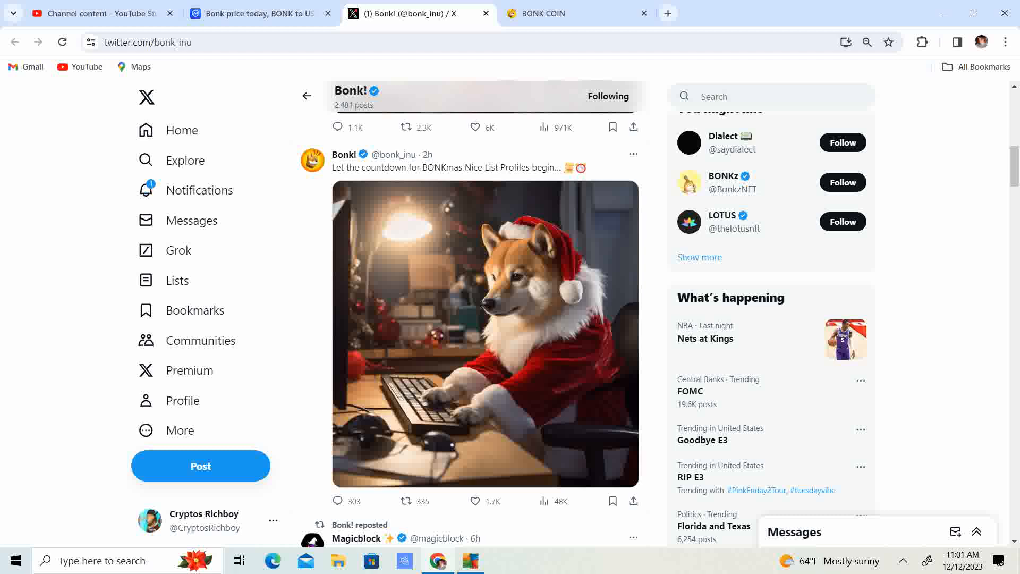
scroll("down", 3)
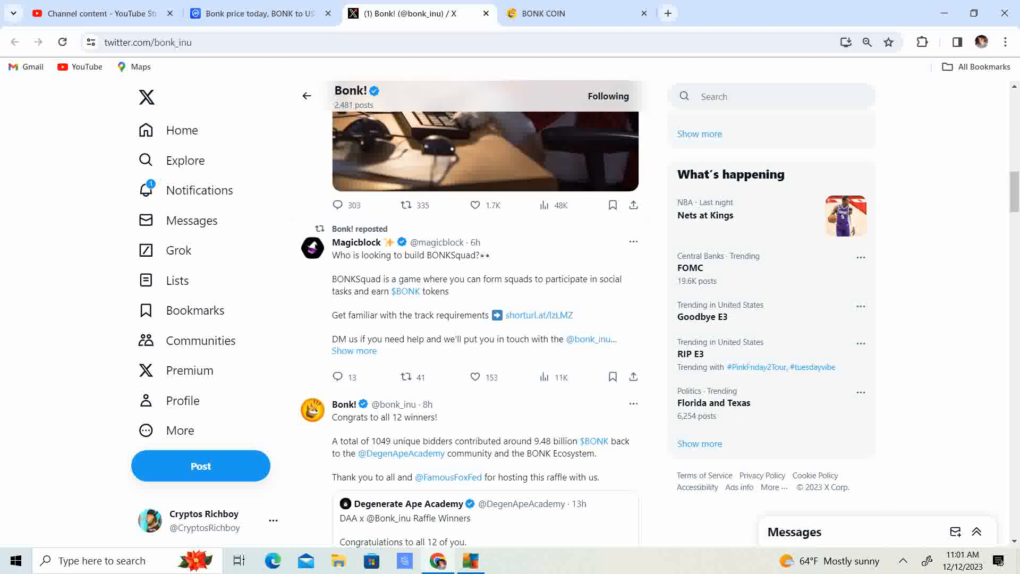
scroll("down", 3)
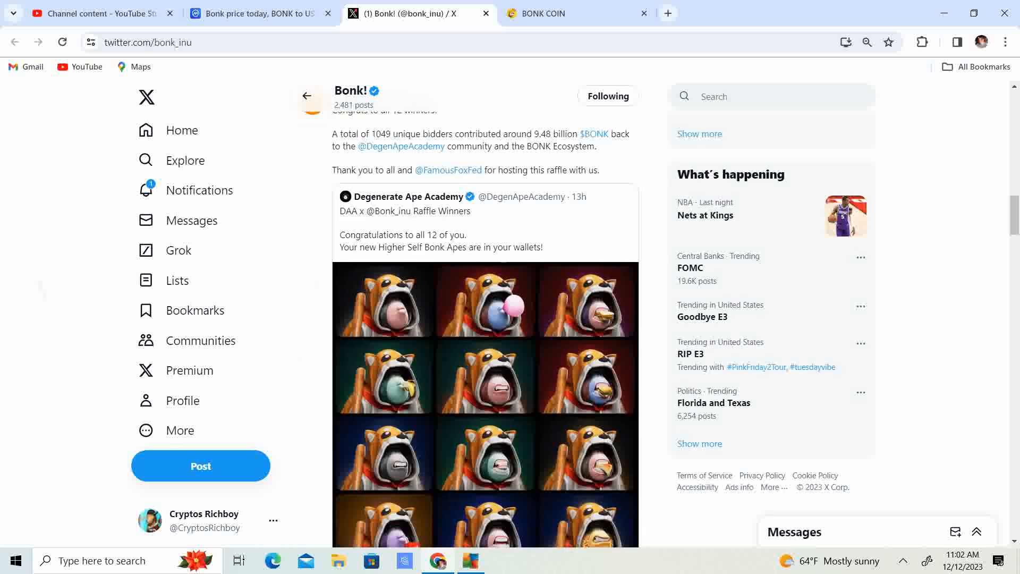
scroll("down", 3)
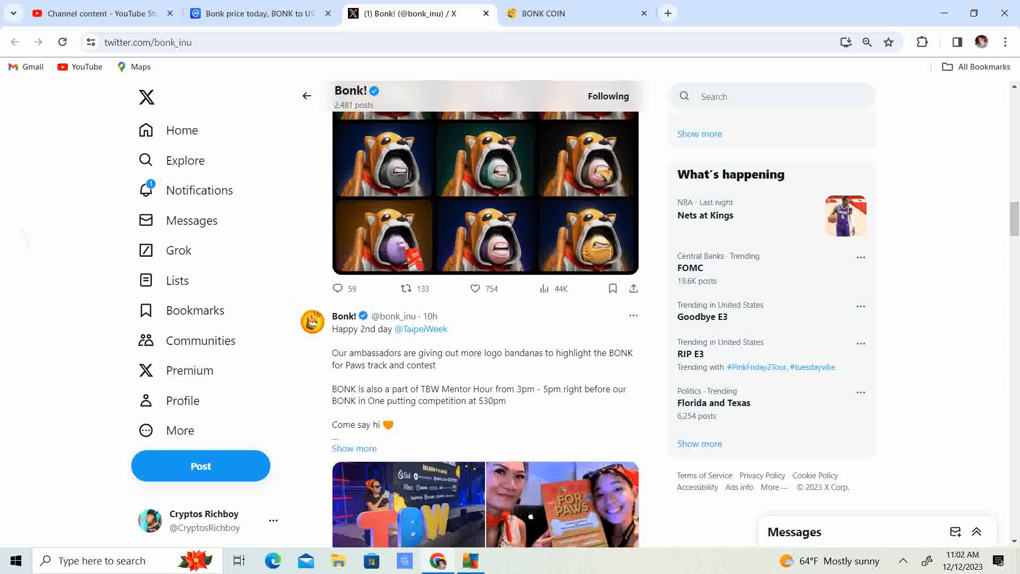
scroll("down", 3)
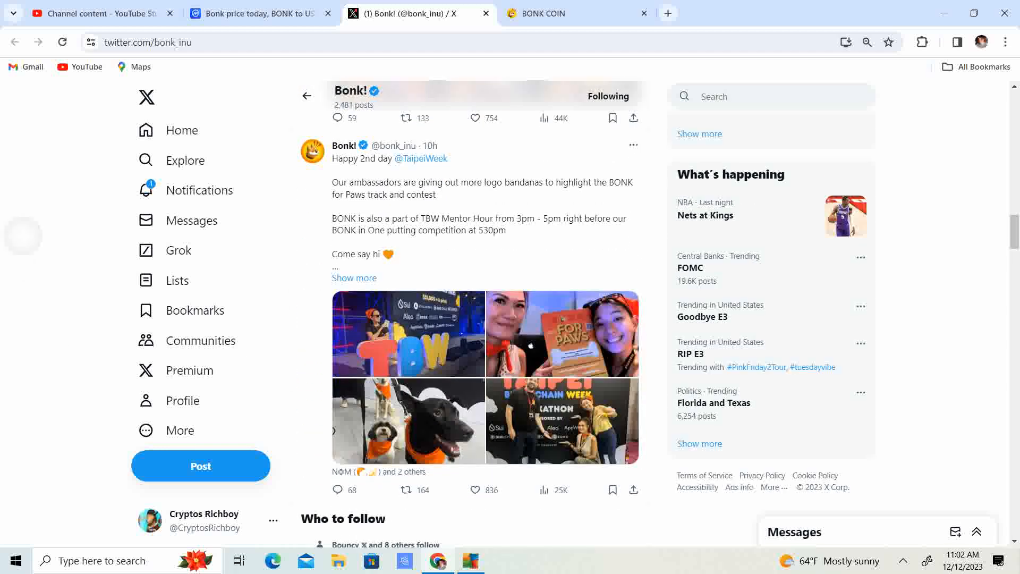
scroll("down", 3)
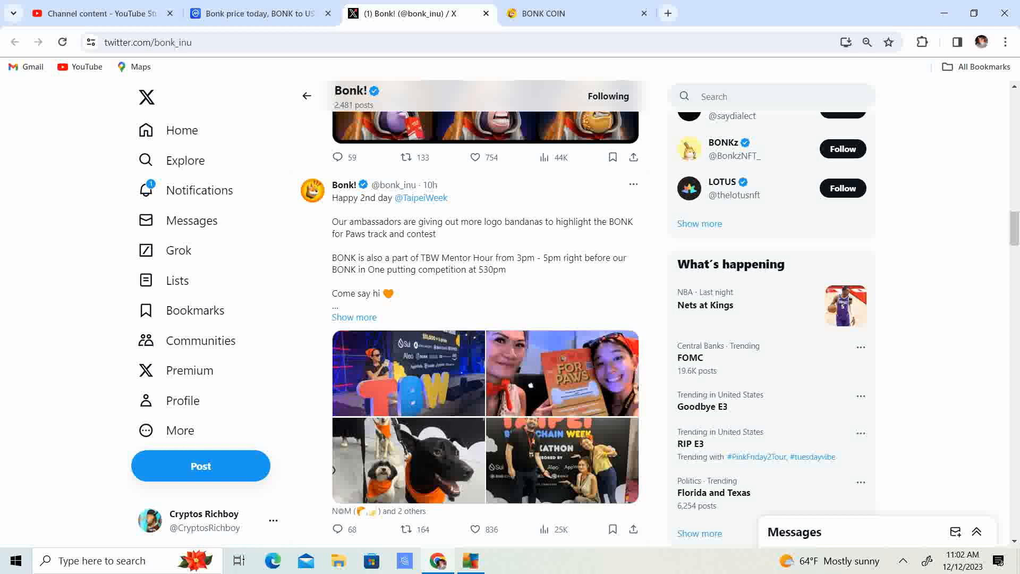
scroll("down", 3)
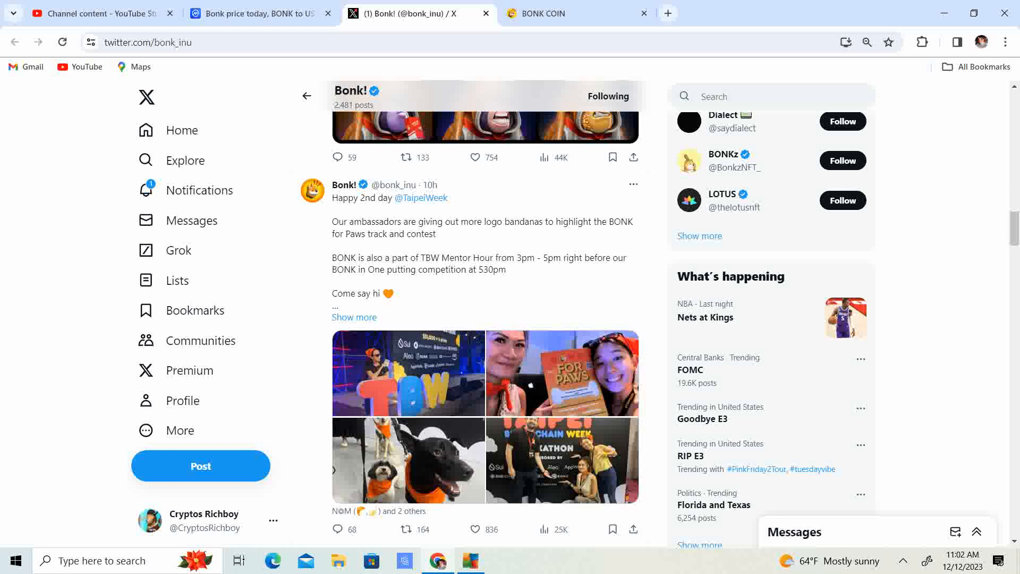
- Return to the BONK COIN website showing Use BONK and Get BONK
left_click(578, 12)
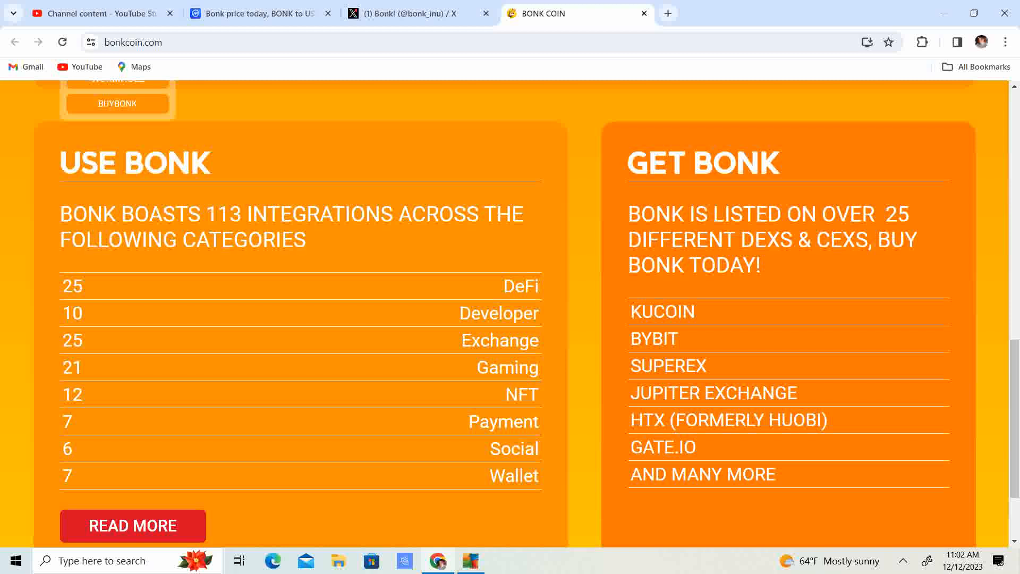
- Return to CoinMarketCap's Bonk one-day chart, BONK at $0.00001223, up 6.40%
left_click(254, 13)
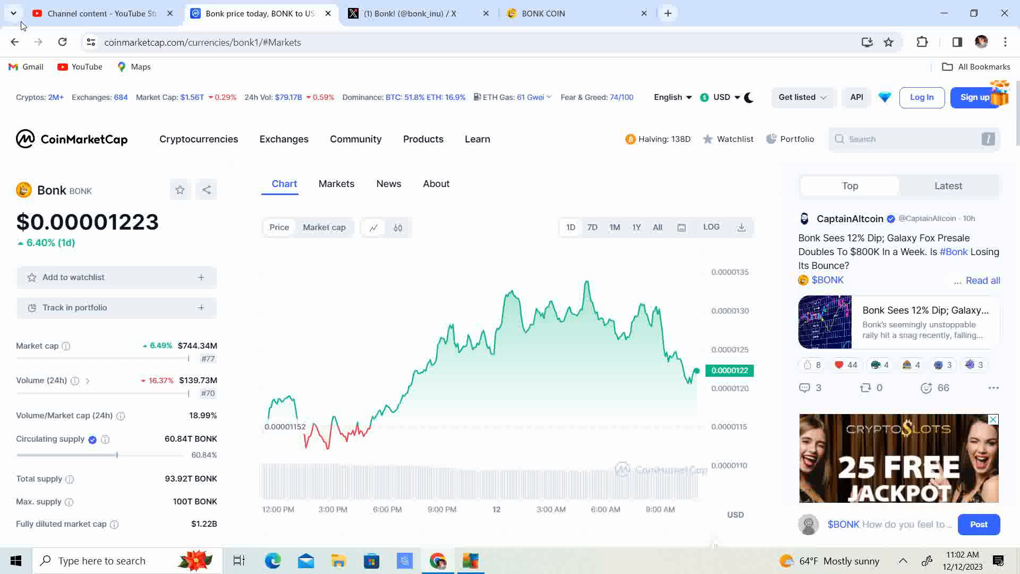
mouse_move(64, 345)
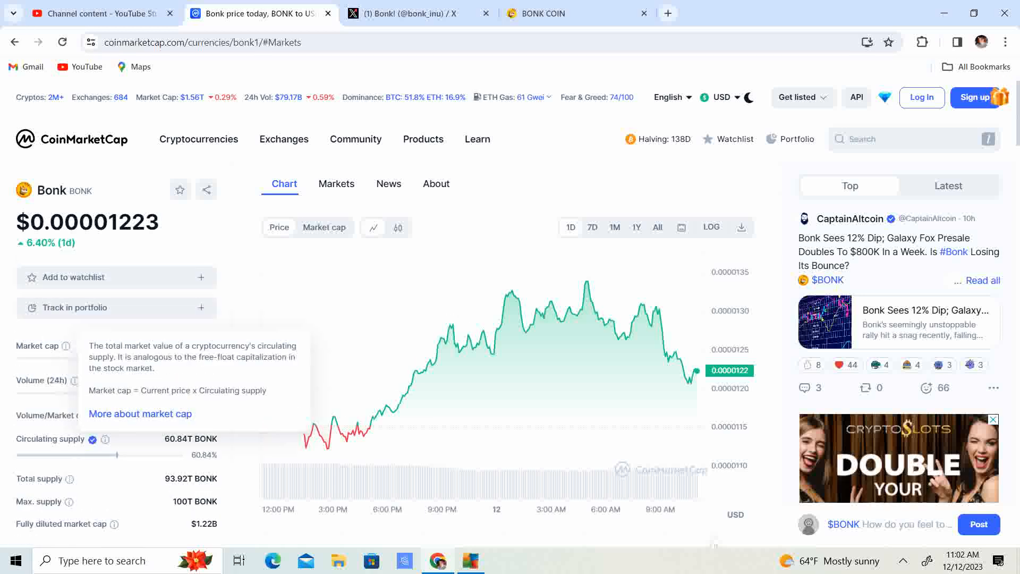